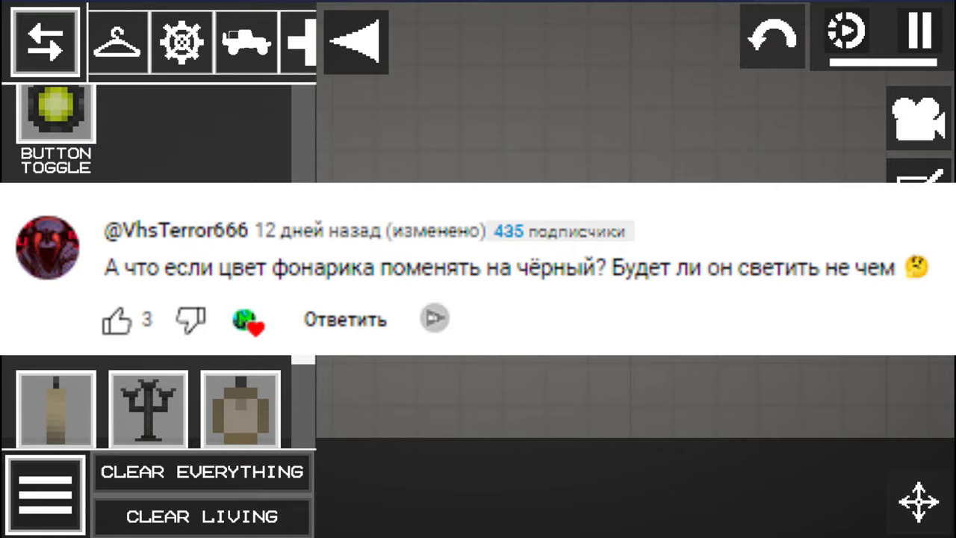
# Spawn a flashlight from the item catalogue into the empty sandbox.
pyautogui.click(920, 34)
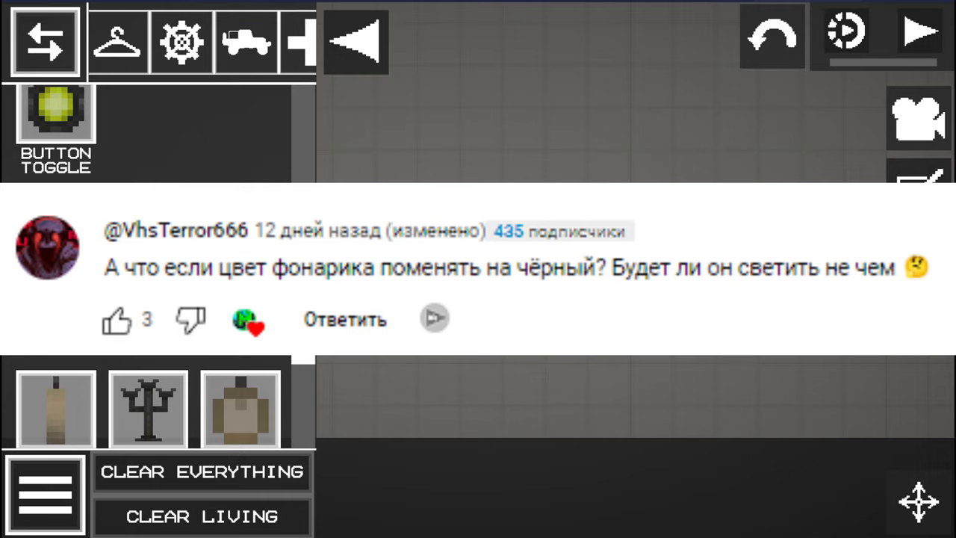
pyautogui.click(44, 41)
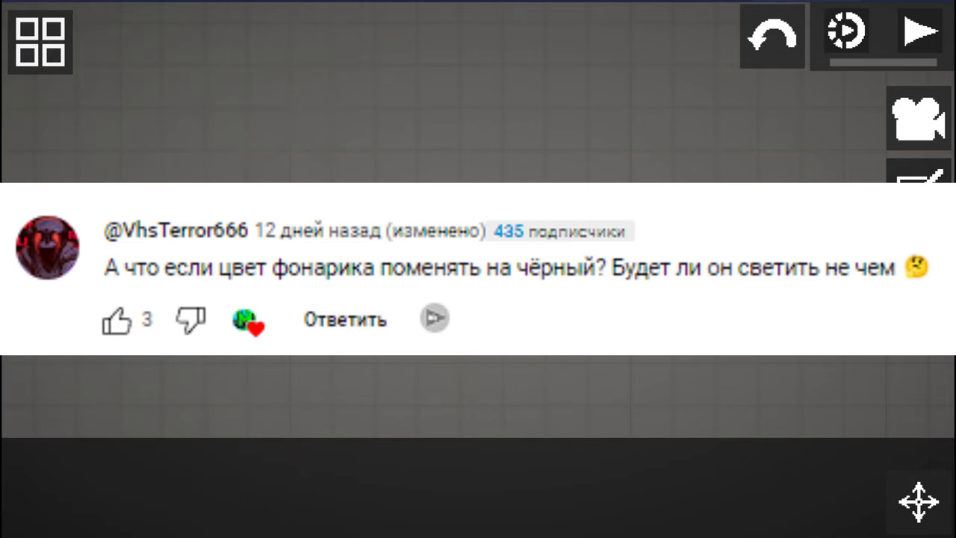
pyautogui.click(919, 117)
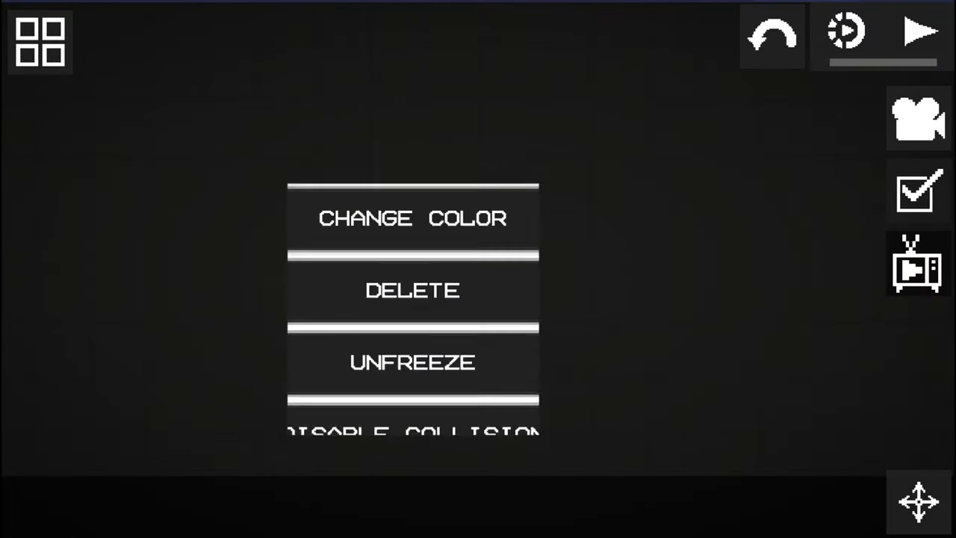
pyautogui.click(413, 217)
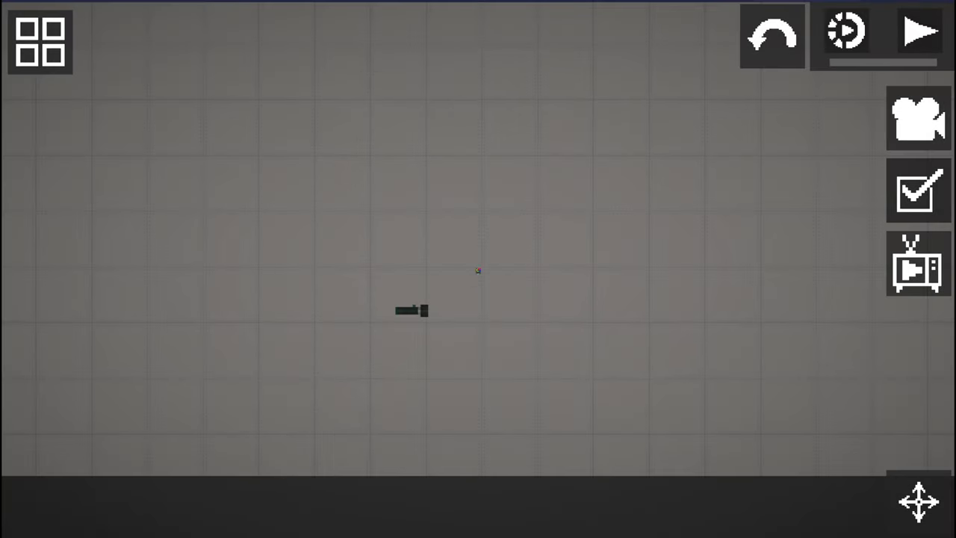
# Select the flashlight, resume the simulation and bring up its options.
pyautogui.click(410, 311)
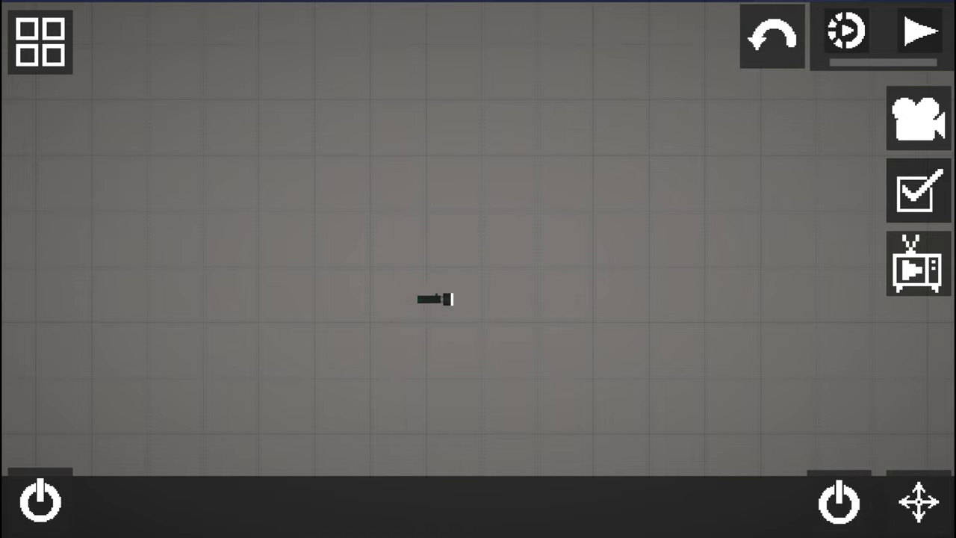
pyautogui.click(919, 31)
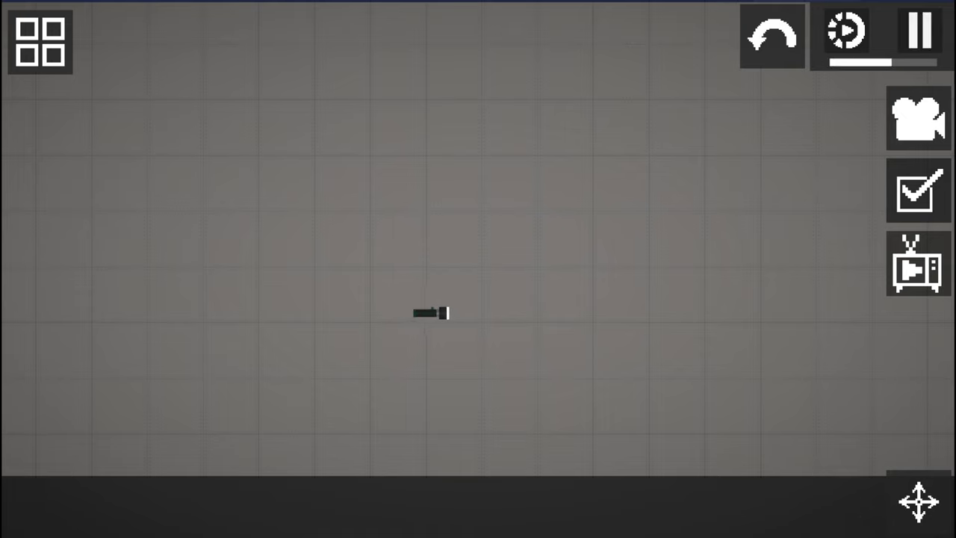
pyautogui.click(917, 118)
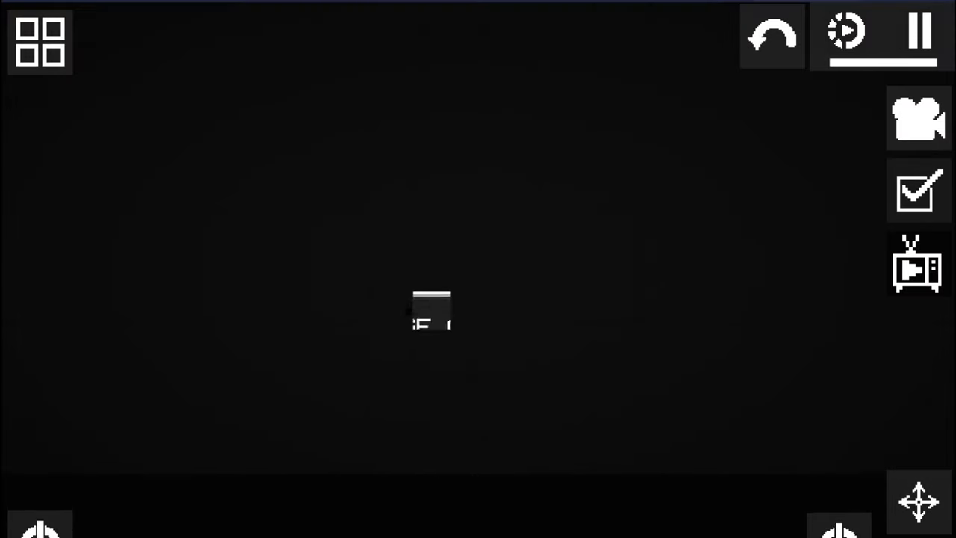
# Use Change Color to give the flashlight a bright white beam.
pyautogui.click(431, 310)
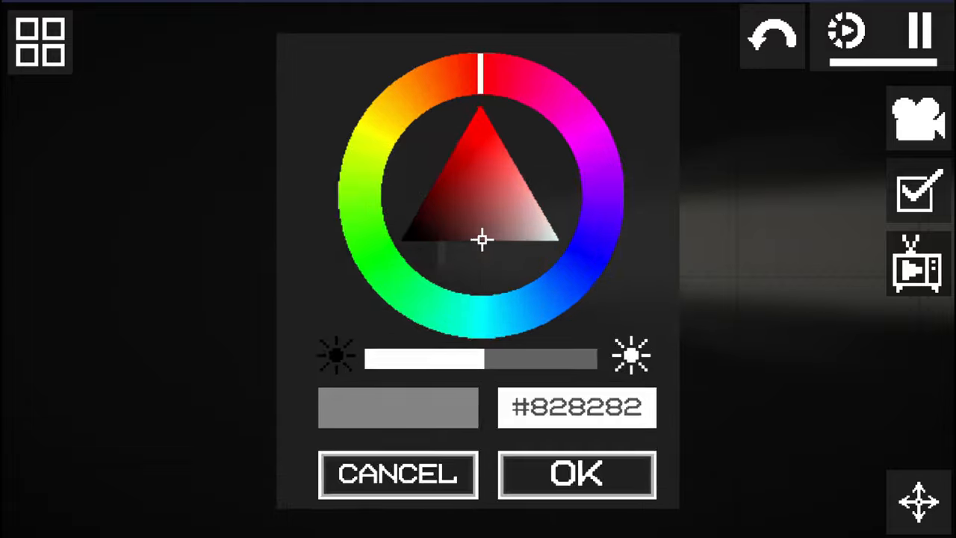
pyautogui.click(576, 474)
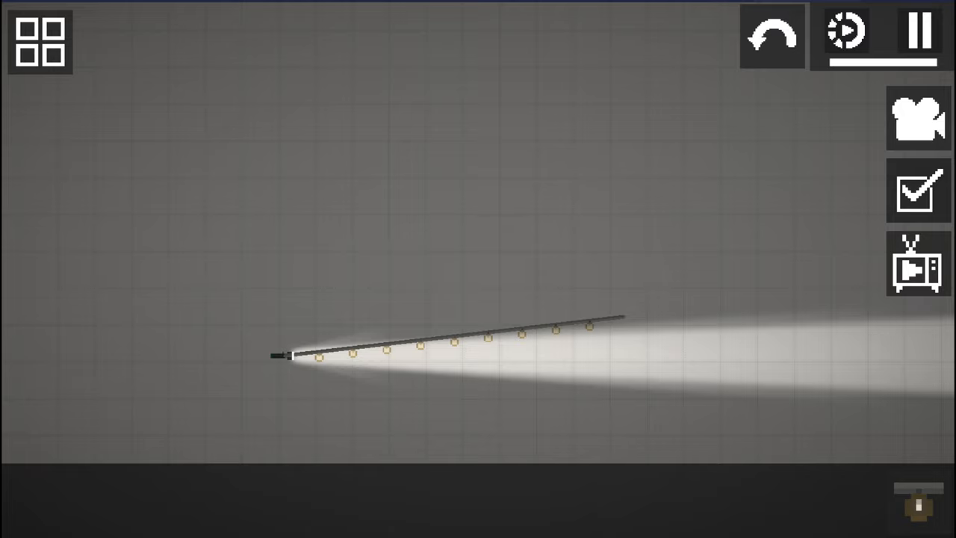
# Stretch a bulb garland from the flashlight to full length, pausing and resuming the simulation.
pyautogui.click(919, 34)
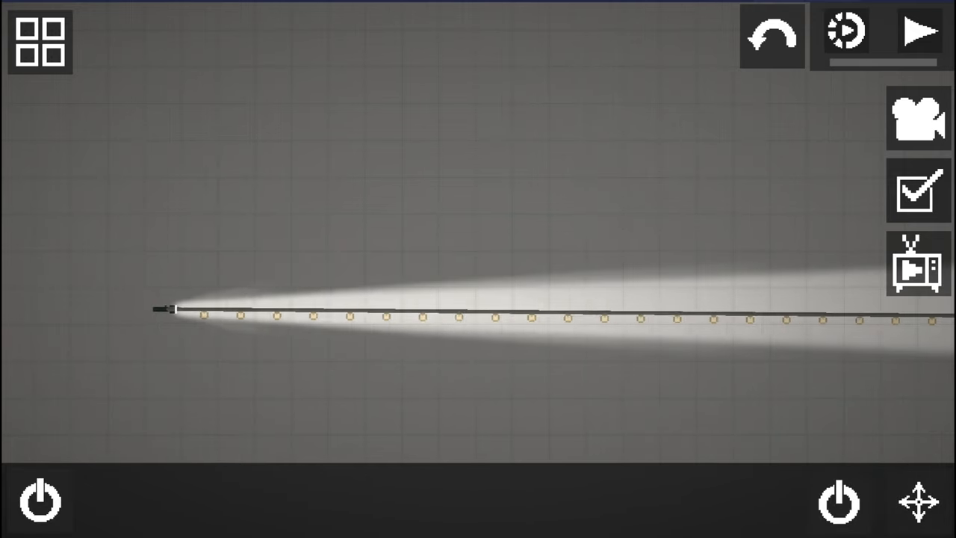
pyautogui.click(920, 32)
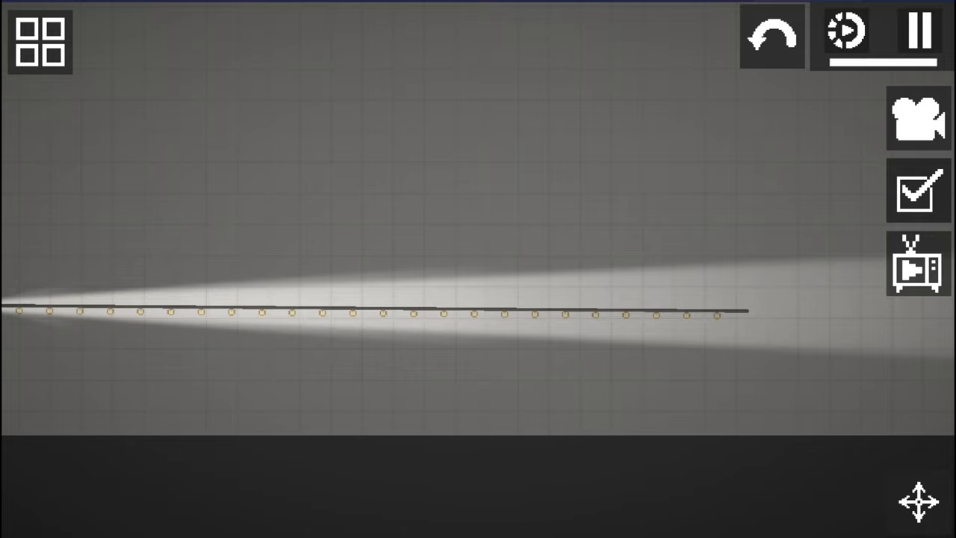
pyautogui.click(39, 41)
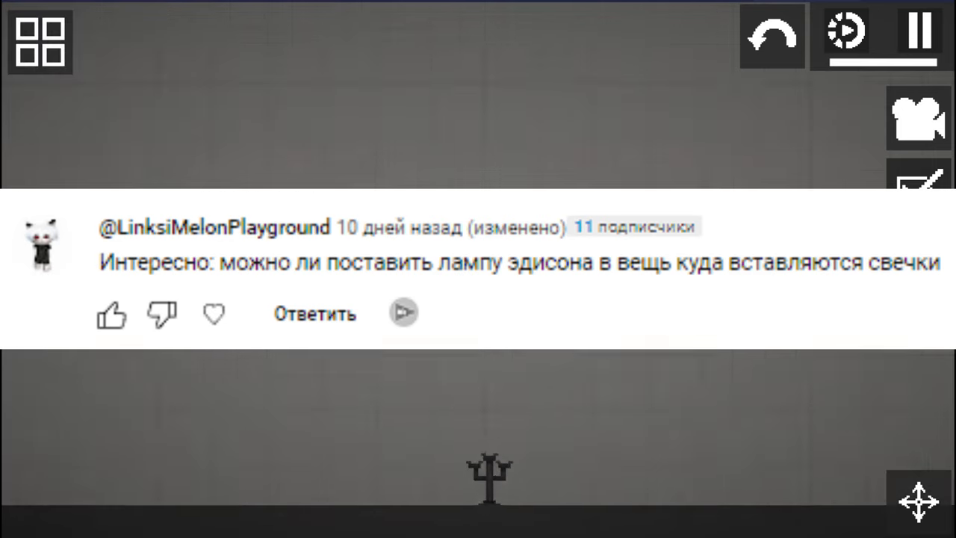
# Drop a misc-category candlestick on the floor with small bulb items beside it.
pyautogui.click(40, 41)
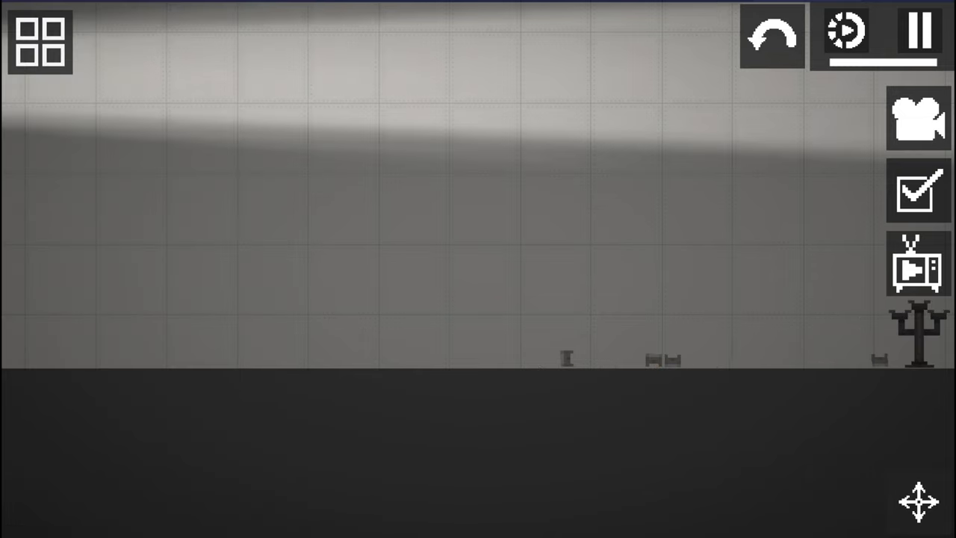
pyautogui.click(39, 41)
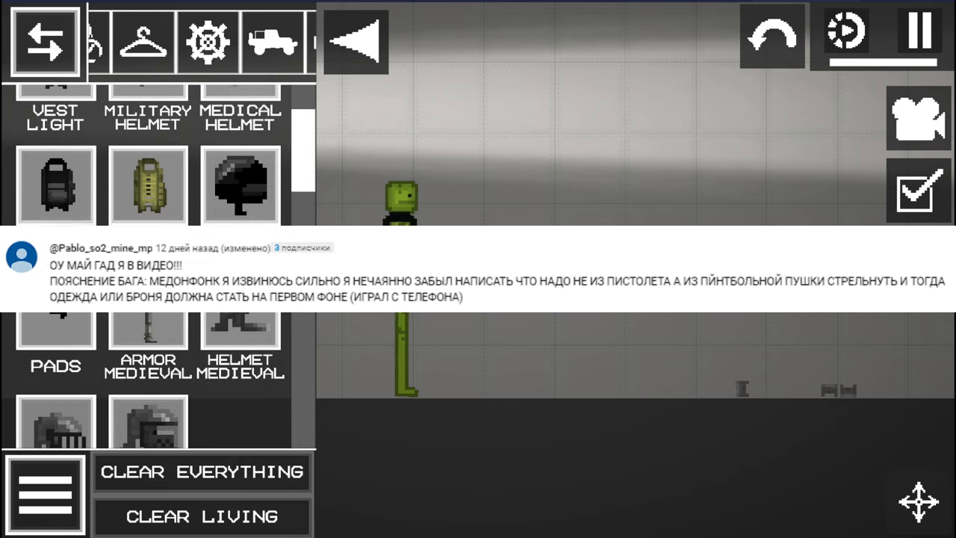
# Spawn a Paintball Gun from the weapons list's Throwing section near the vested melon.
pyautogui.click(43, 43)
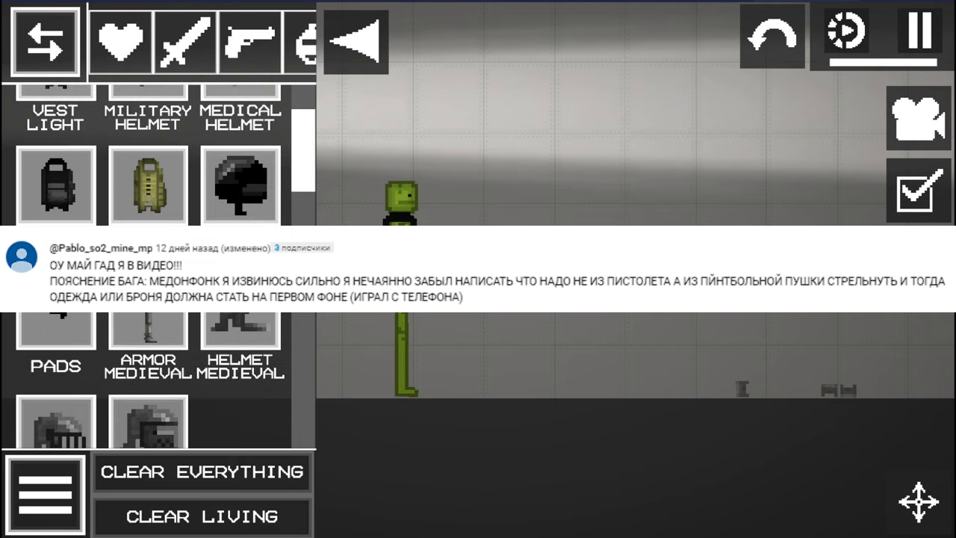
pyautogui.click(248, 41)
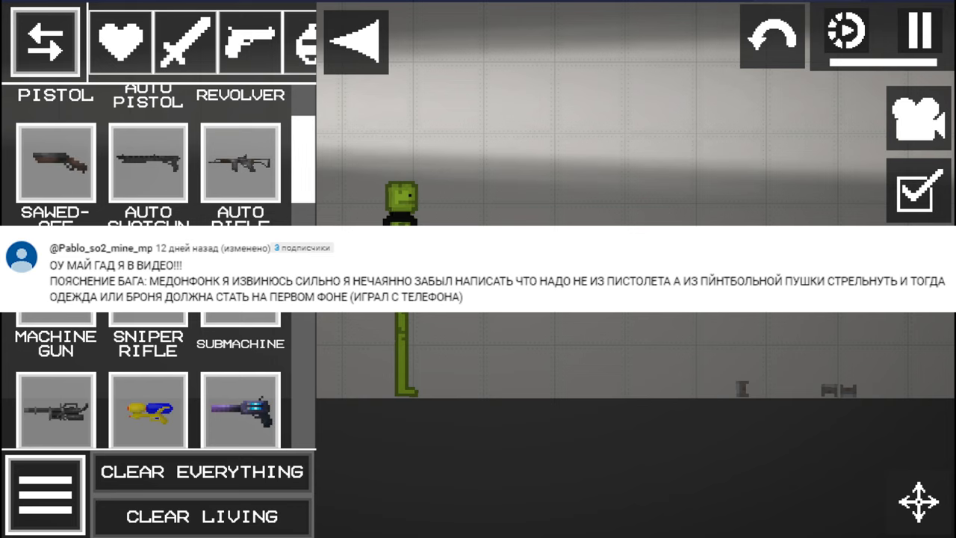
pyautogui.scroll(-3)
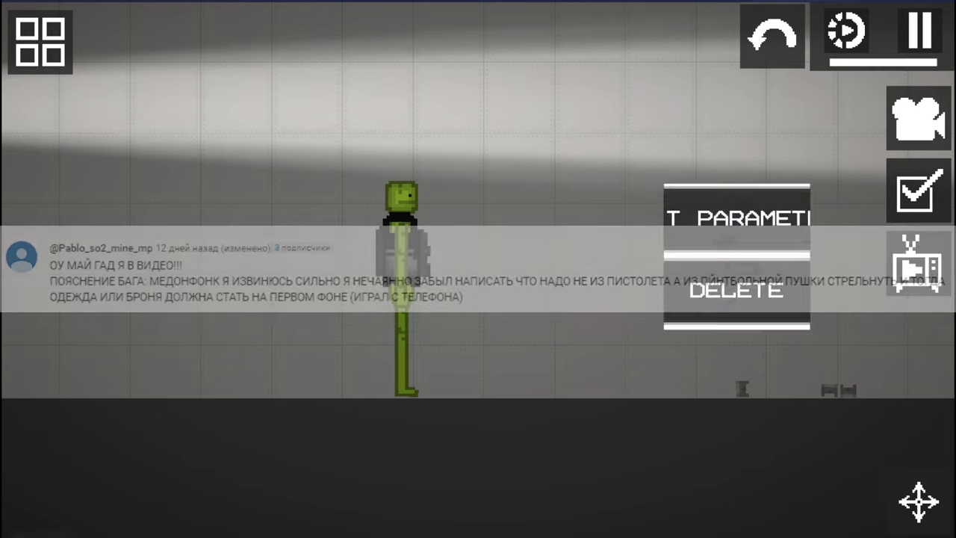
pyautogui.click(39, 42)
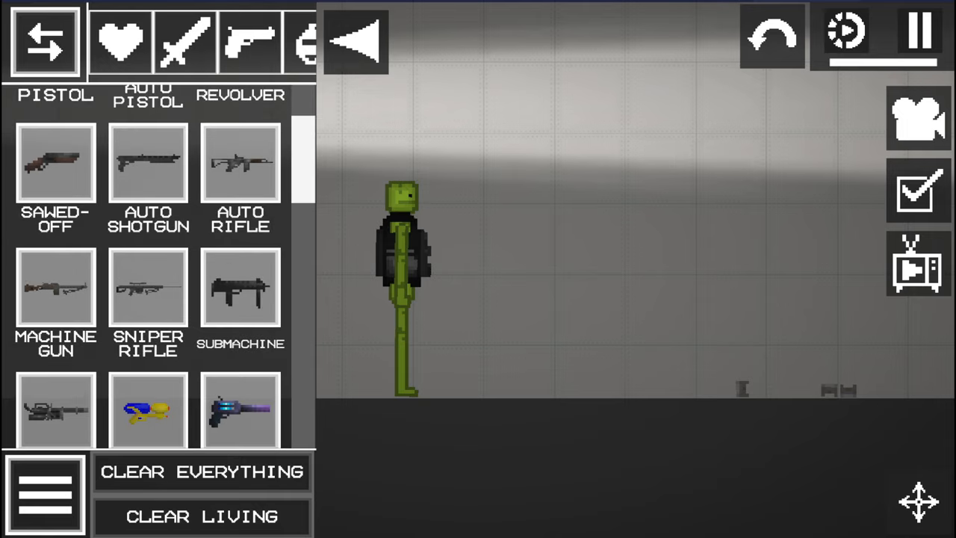
pyautogui.scroll(-3)
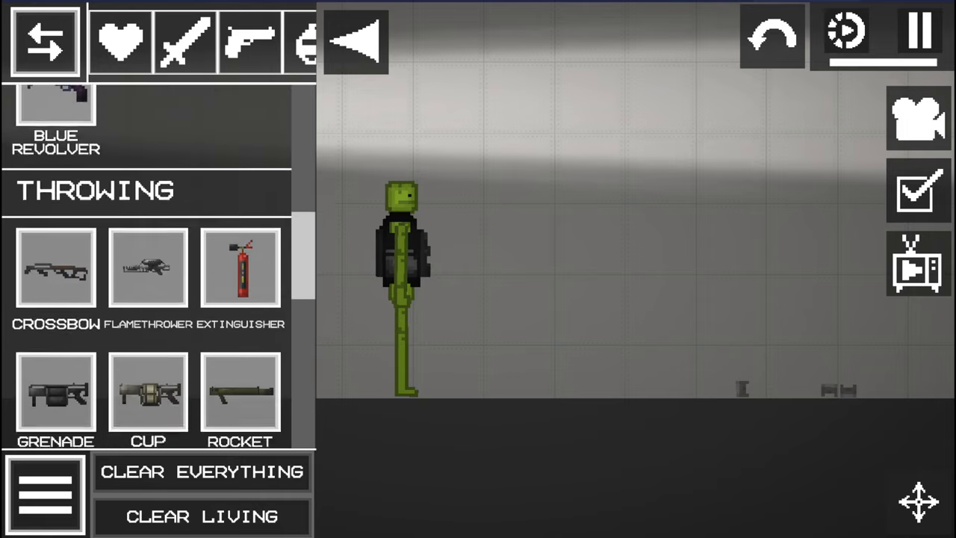
pyautogui.scroll(-3)
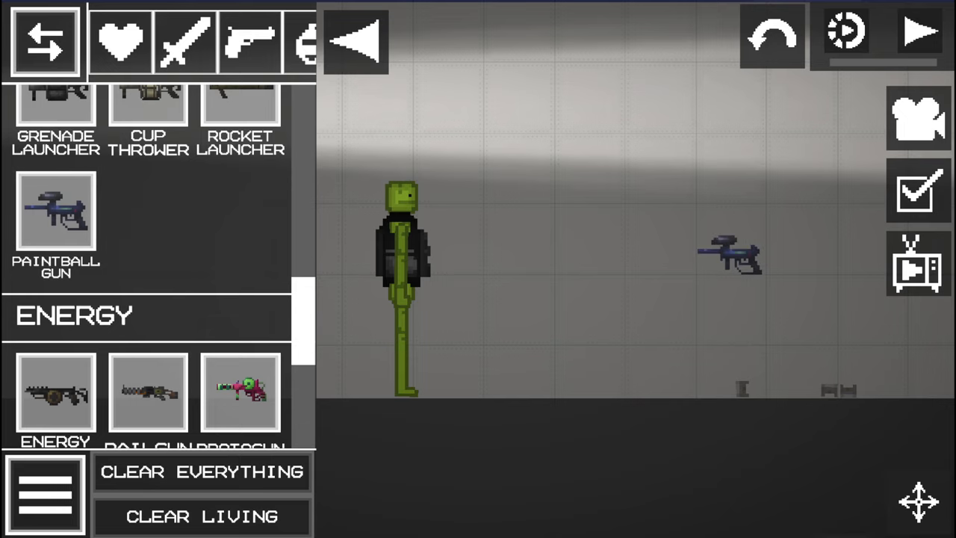
# Resume the simulation and fire the paintball gun at the vested melon.
pyautogui.click(729, 253)
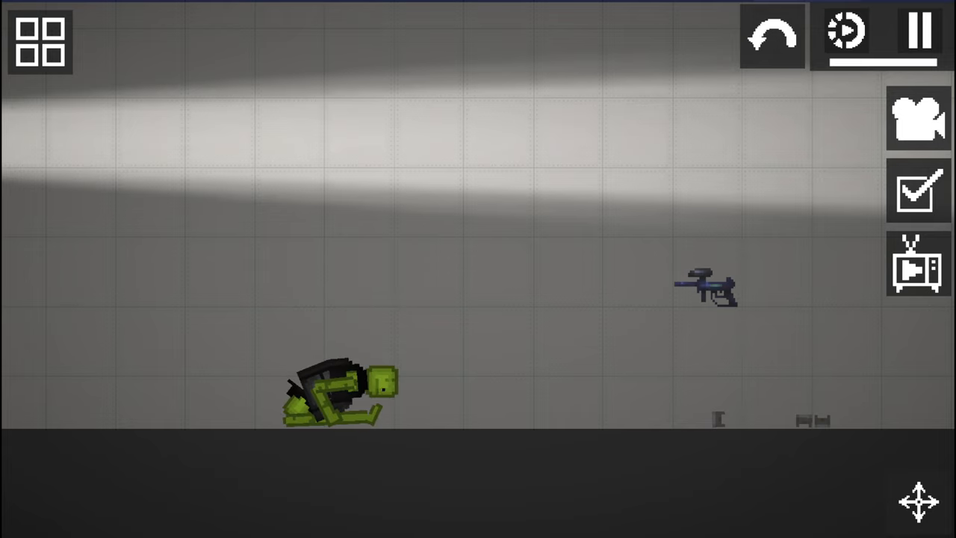
pyautogui.click(704, 284)
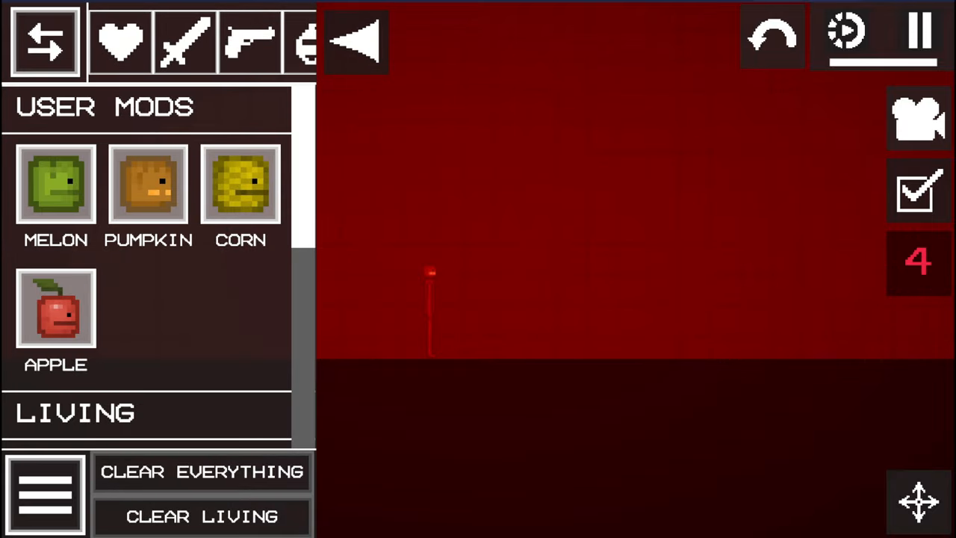
# Line up Pumpkin and other User Mods and Living characters, then Clear Everything.
pyautogui.click(43, 41)
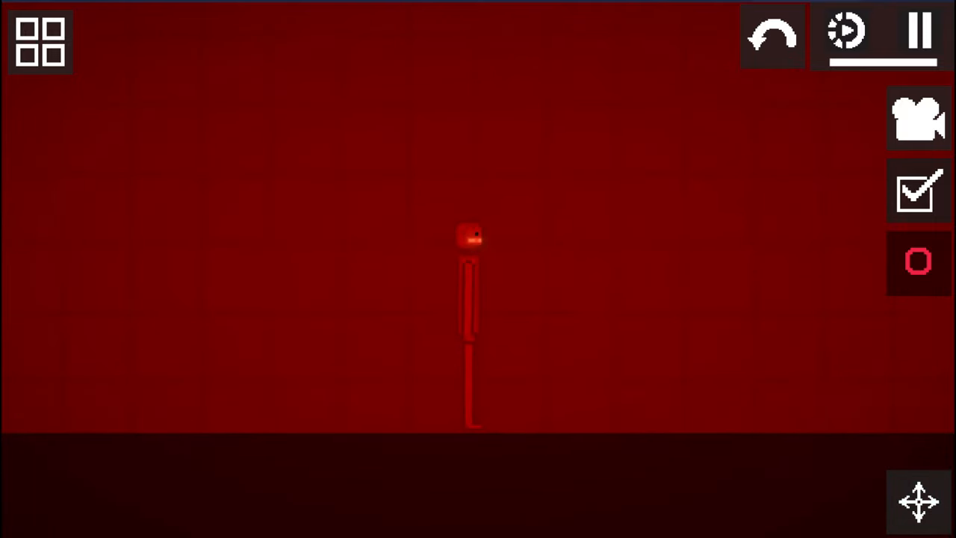
pyautogui.click(40, 40)
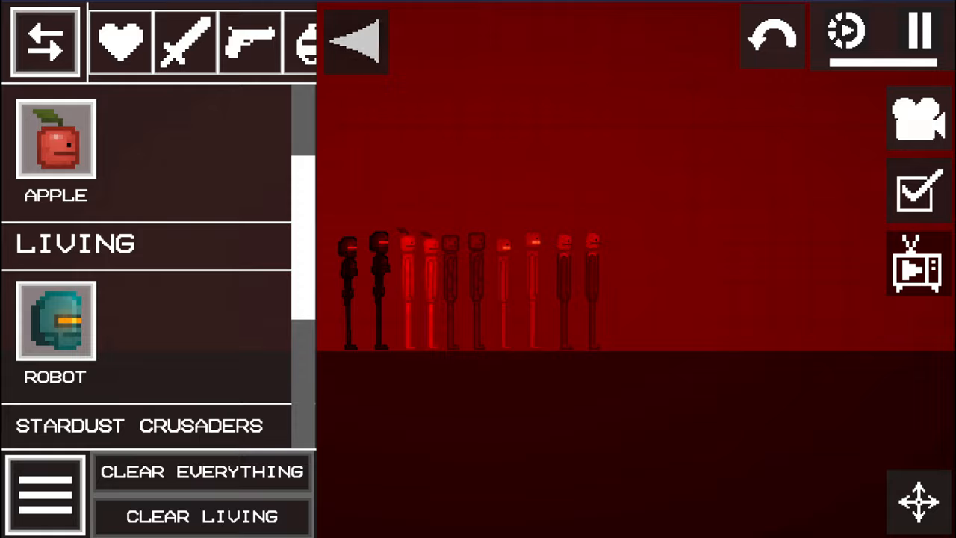
pyautogui.click(43, 41)
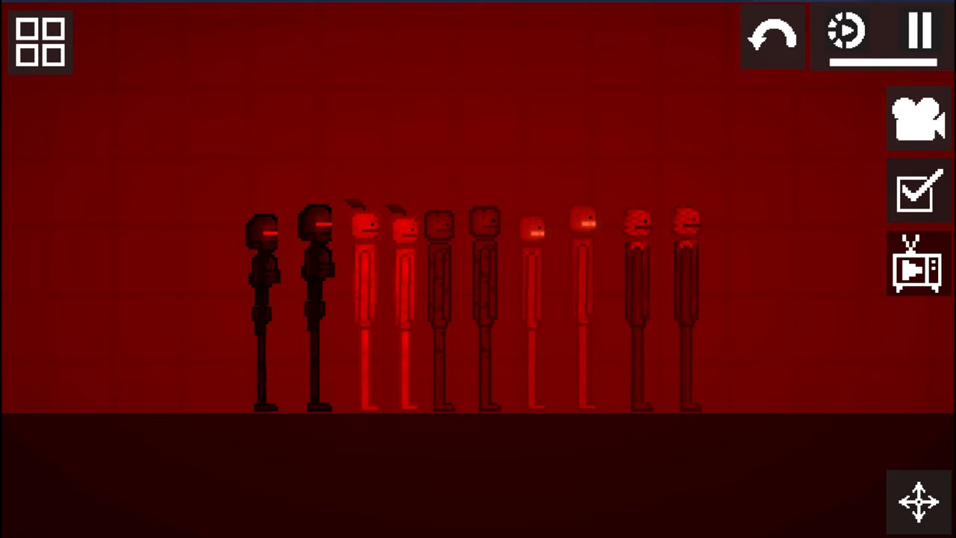
pyautogui.click(39, 42)
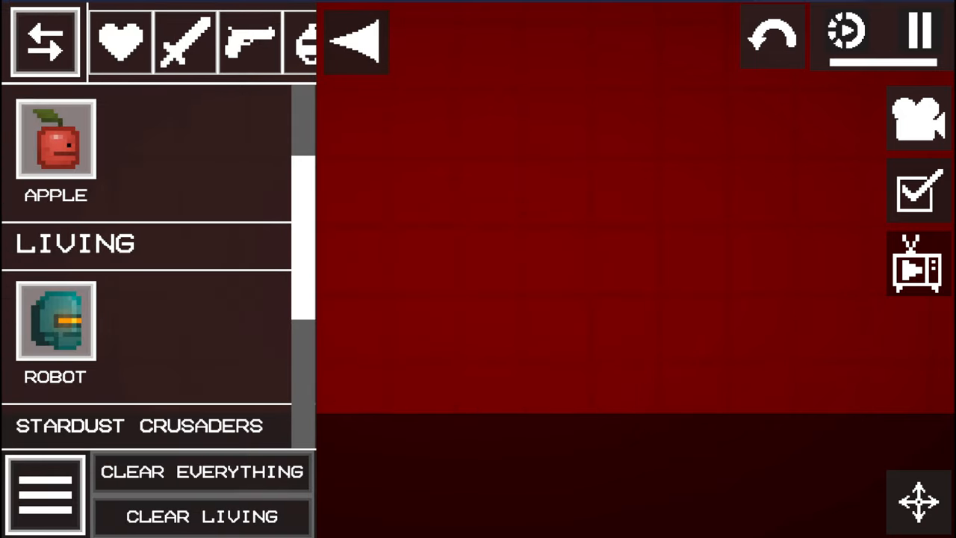
pyautogui.click(918, 35)
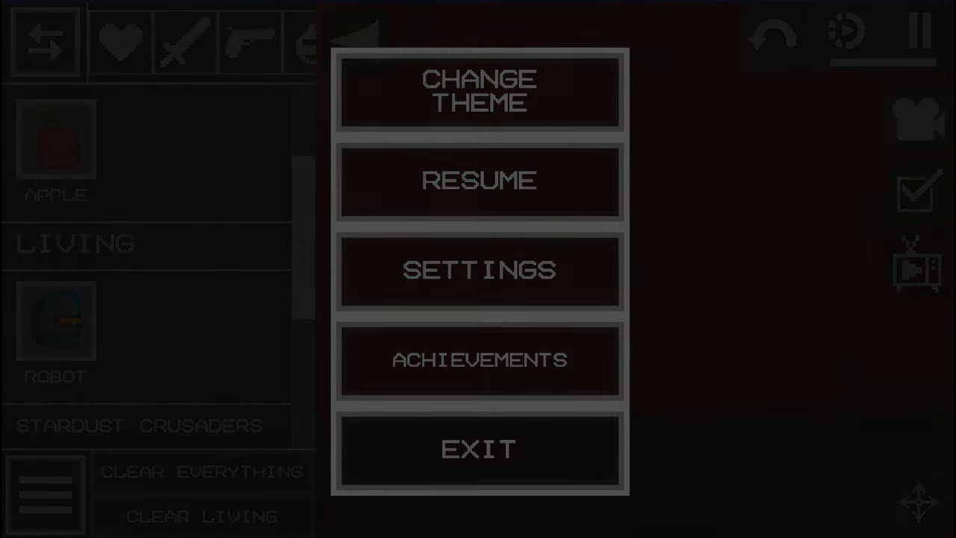
# Choose Change Theme in the main menu to restore the default grey background.
pyautogui.click(478, 91)
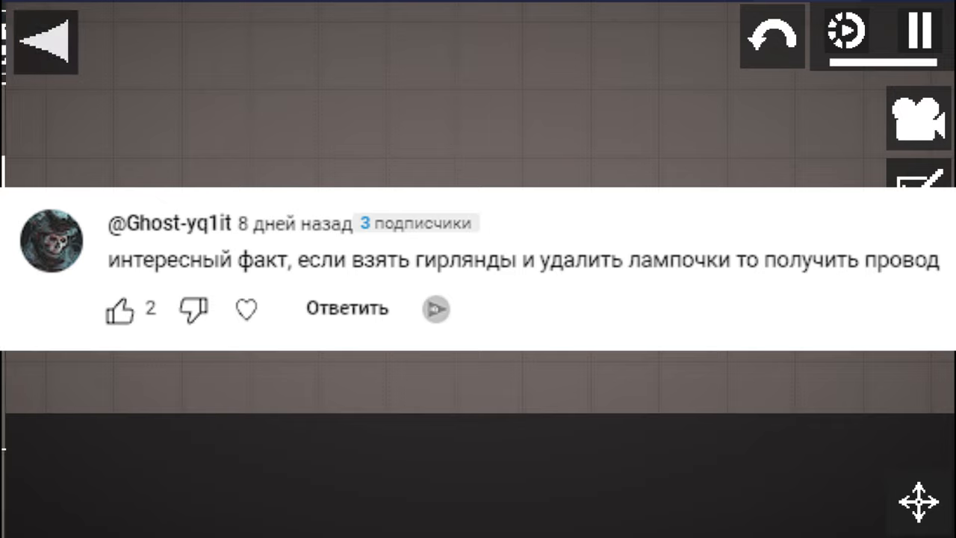
# Spawn two Apples, string a garland between their heads and recolour its bulbs.
pyautogui.click(45, 42)
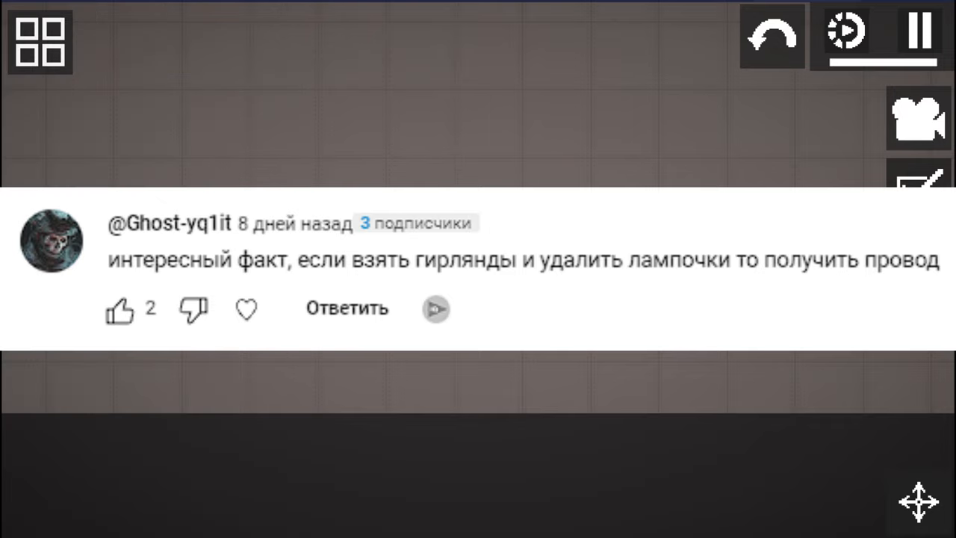
pyautogui.click(41, 42)
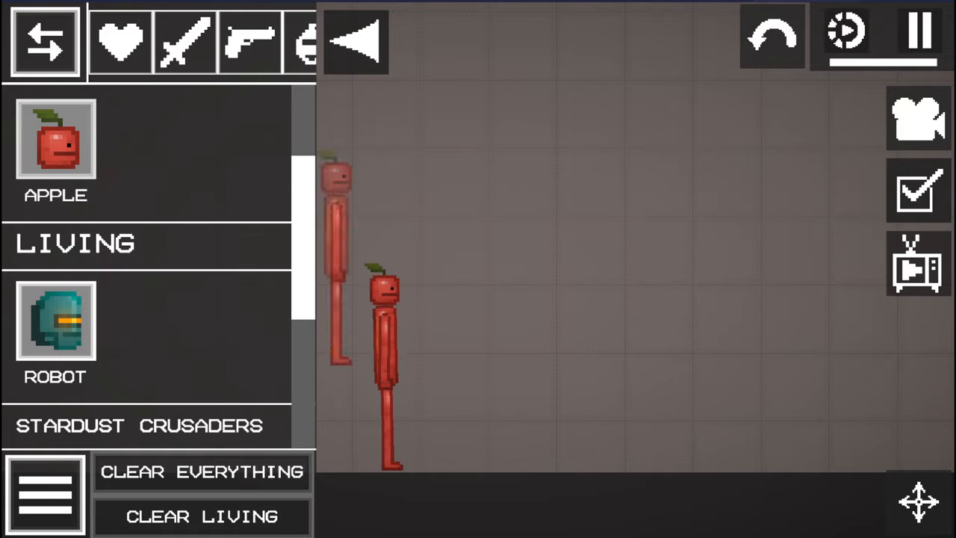
pyautogui.click(45, 41)
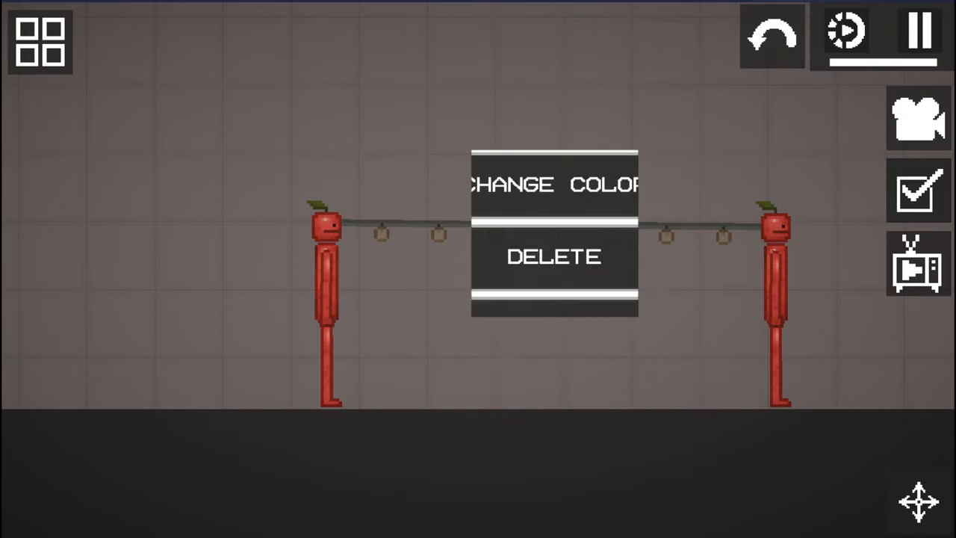
pyautogui.click(555, 184)
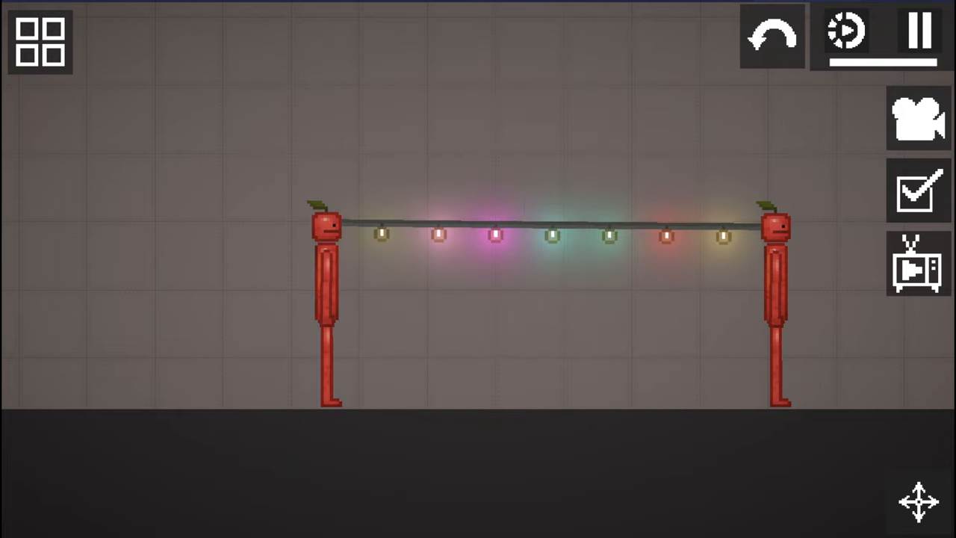